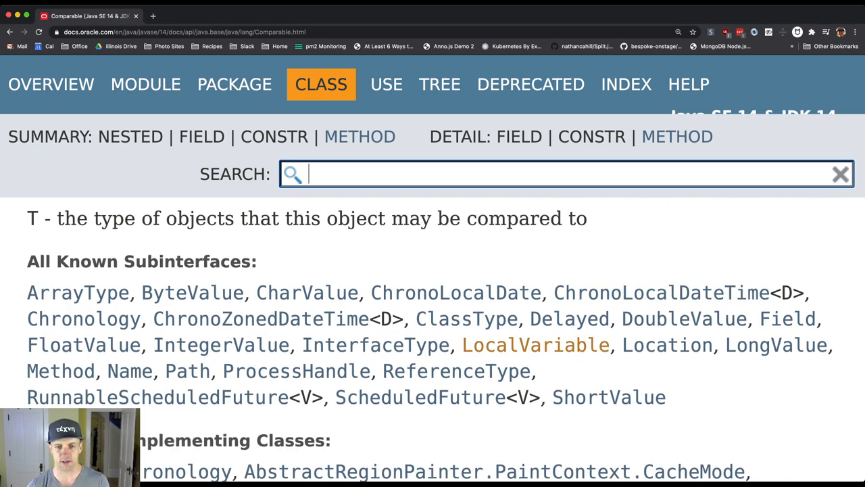
# Step: Scroll past the subinterface and implementing-class lists to the natural-ordering description of Comparable
pyautogui.scroll(-3)
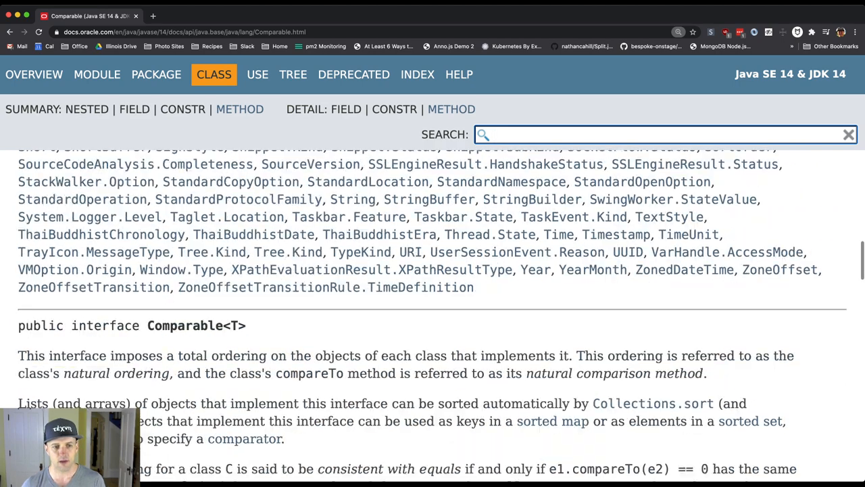
pyautogui.scroll(-3)
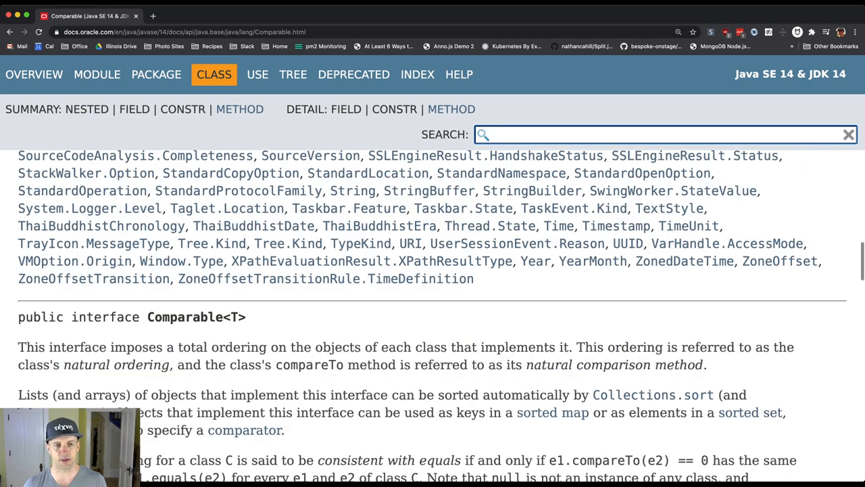
pyautogui.scroll(-3)
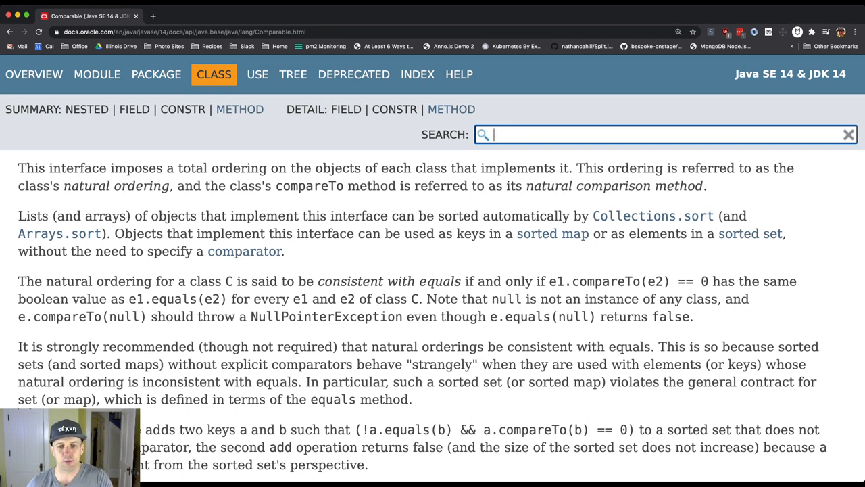
# Step: Scroll through the 'consistent with equals' paragraphs to the BigDecimal exception and Method Summary
pyautogui.scroll(-3)
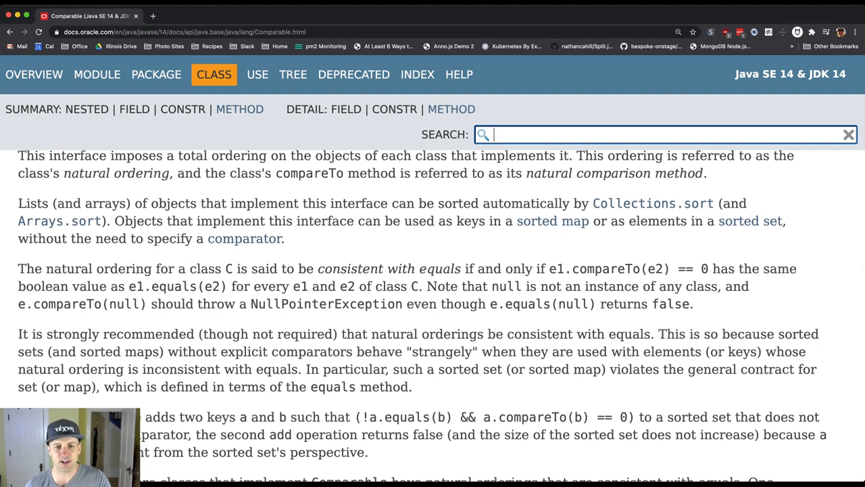
pyautogui.scroll(-3)
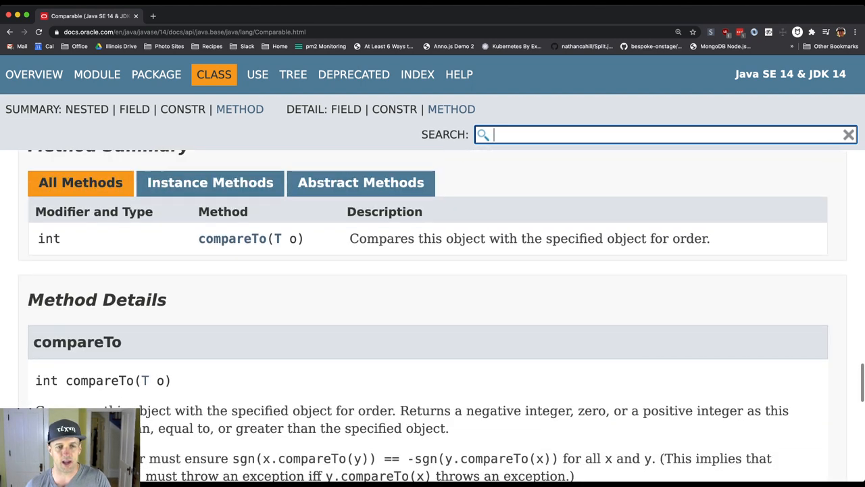
pyautogui.scroll(-3)
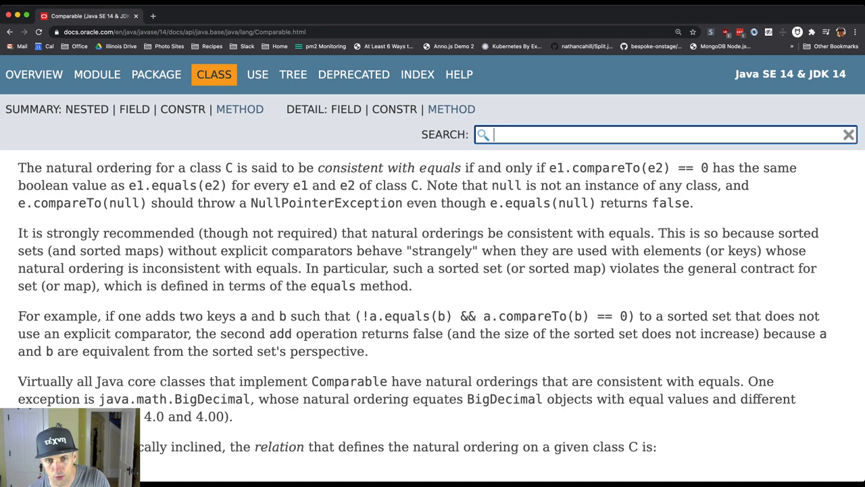
# Step: Scroll to compareTo(T o) Method Details showing the sign-symmetry and transitivity requirements
pyautogui.scroll(-3)
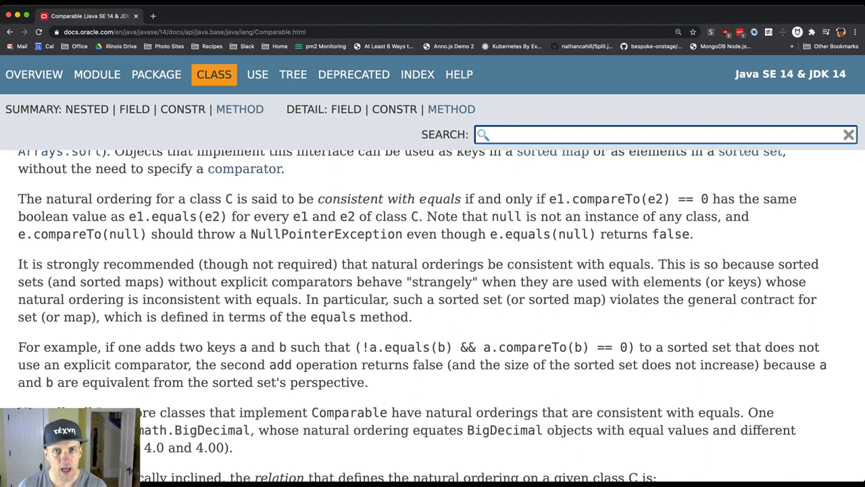
pyautogui.click(662, 134)
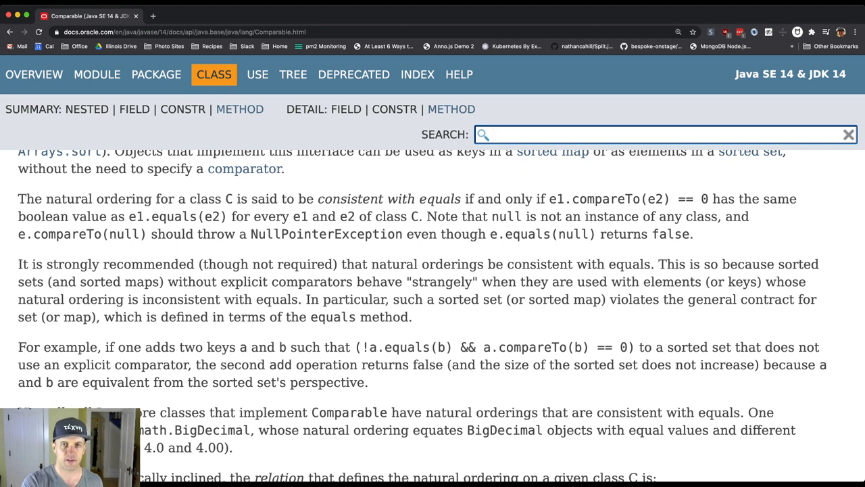
pyautogui.click(662, 134)
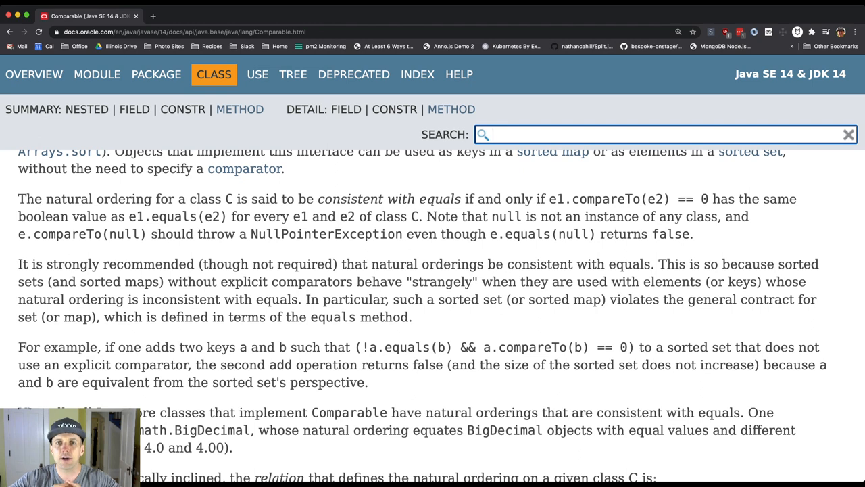
pyautogui.click(663, 134)
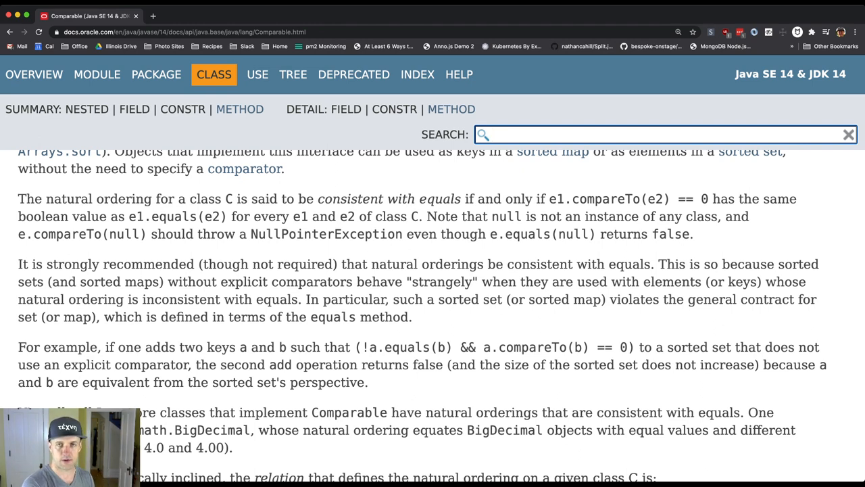
pyautogui.click(663, 134)
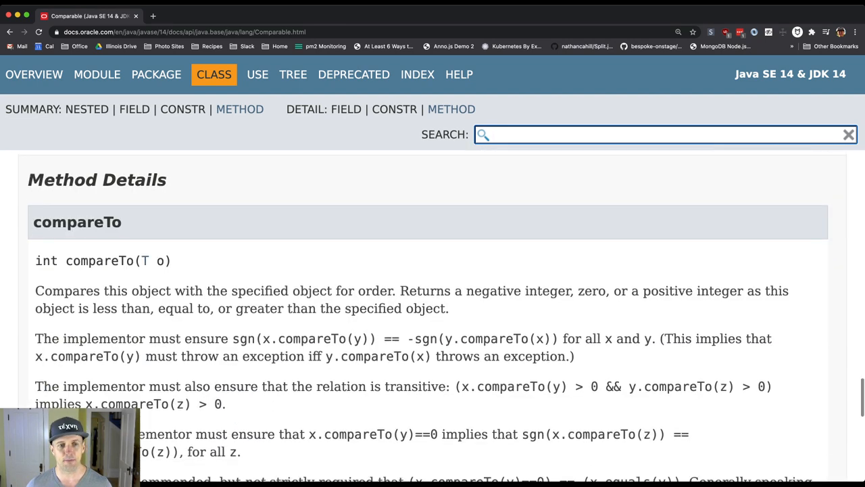
# Step: Highlight the requirement sgn(x.compareTo(y)) == -sgn(y.compareTo(x)) in compareTo's details
pyautogui.scroll(-3)
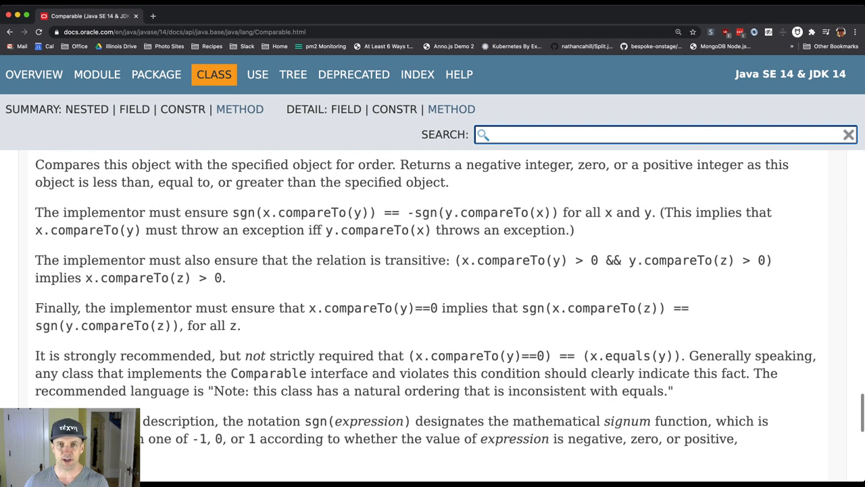
pyautogui.click(609, 133)
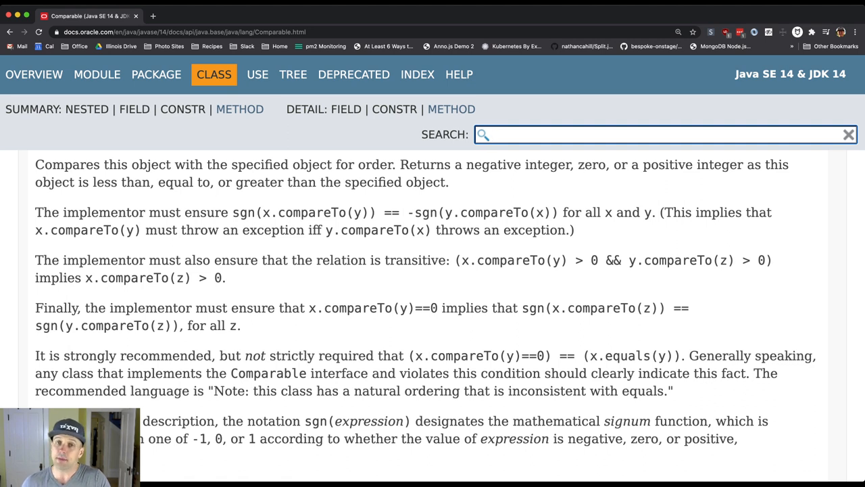
pyautogui.click(663, 134)
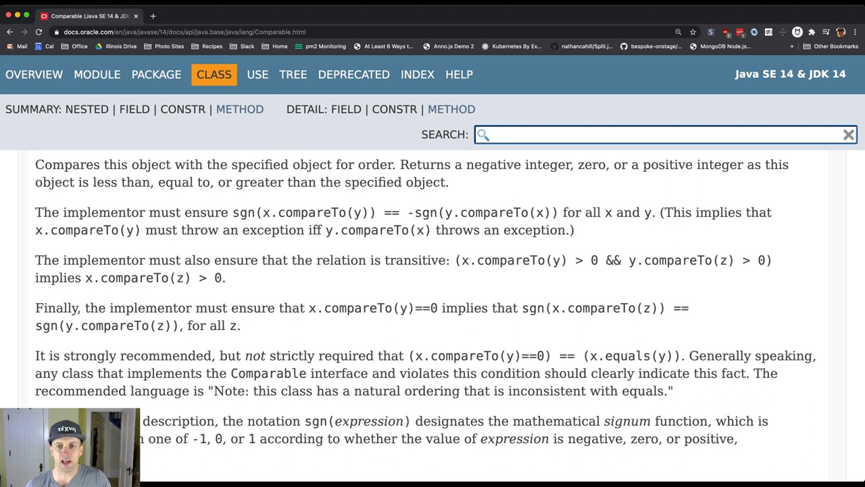
pyautogui.moveTo(240, 213); pyautogui.dragTo(560, 213)
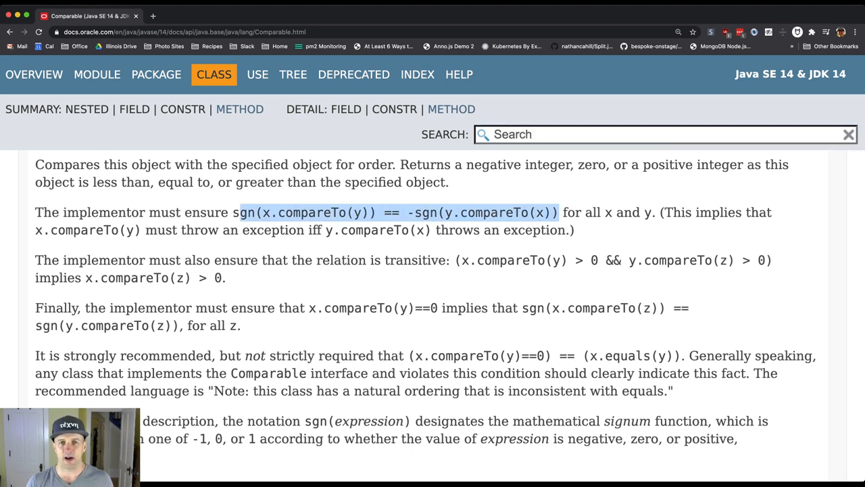